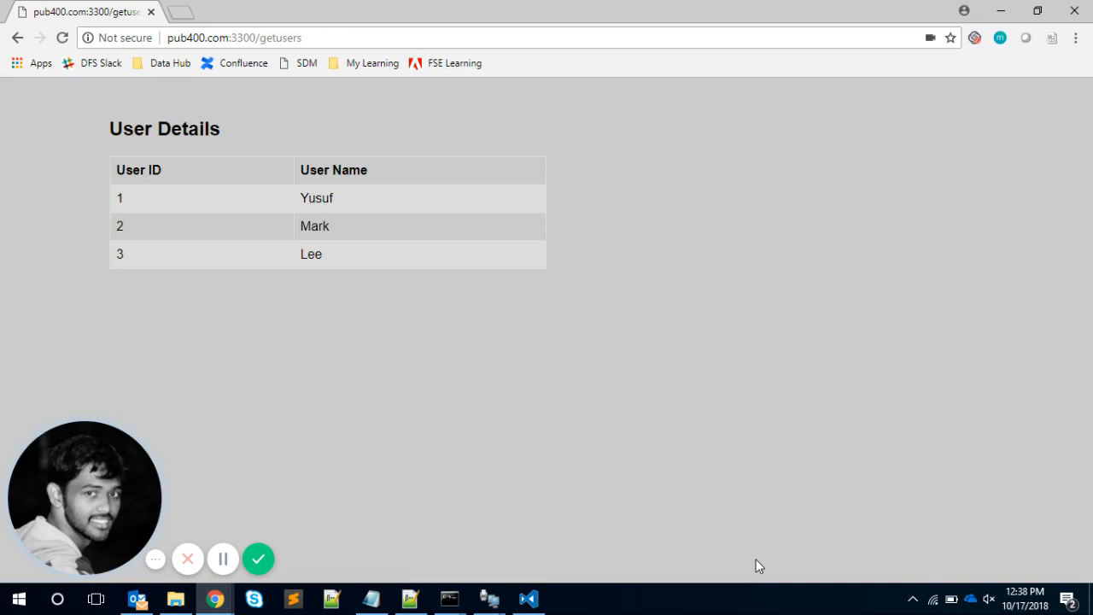
pyautogui.moveTo(747, 562)
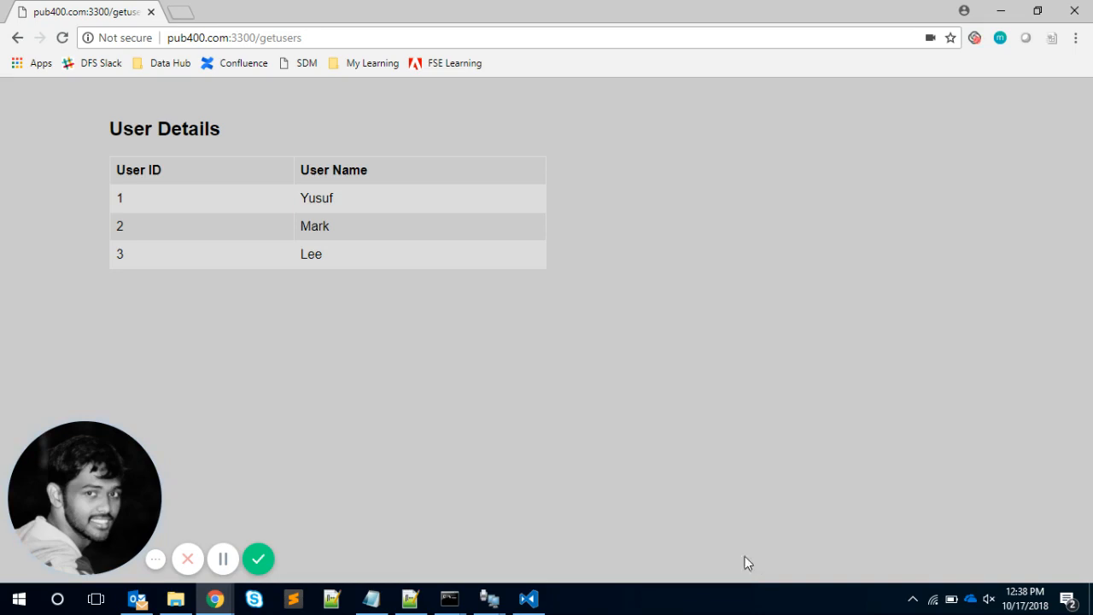
pyautogui.moveTo(497, 426)
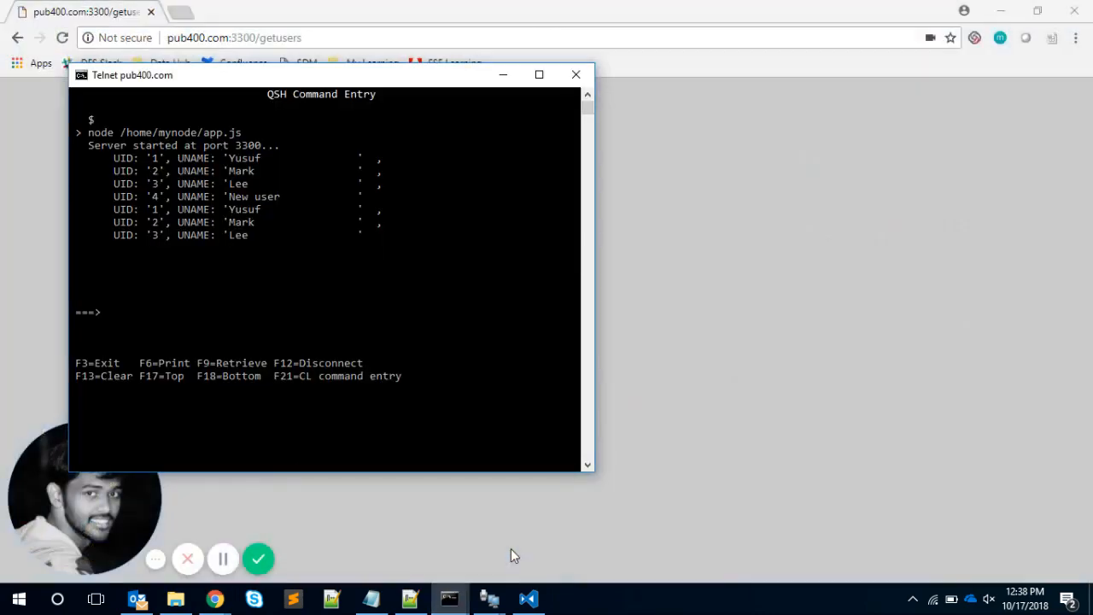
pyautogui.moveTo(371, 84)
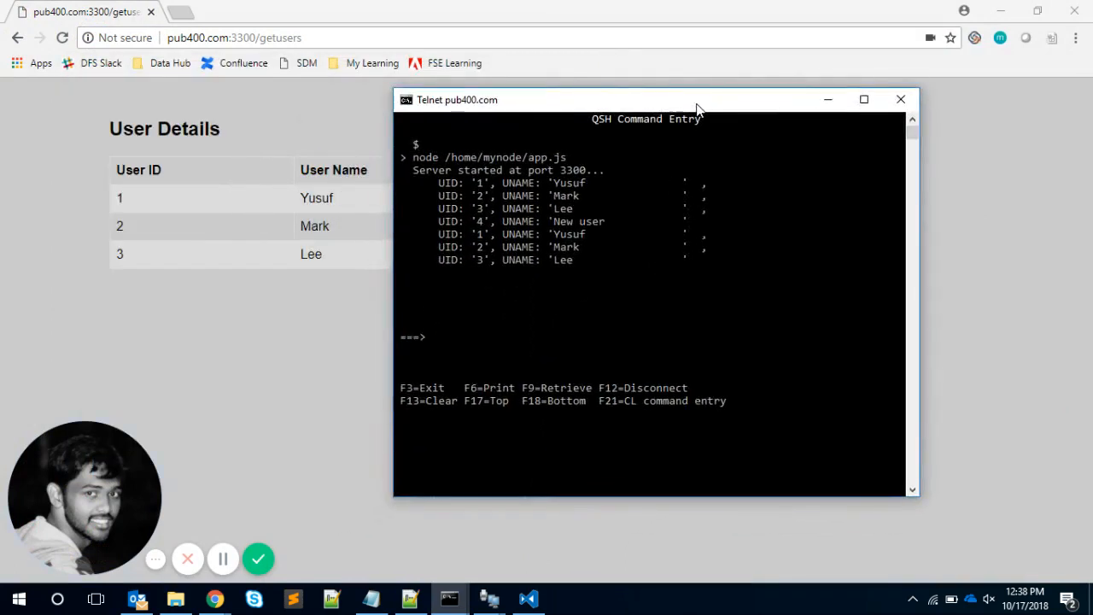
pyautogui.moveTo(533, 158)
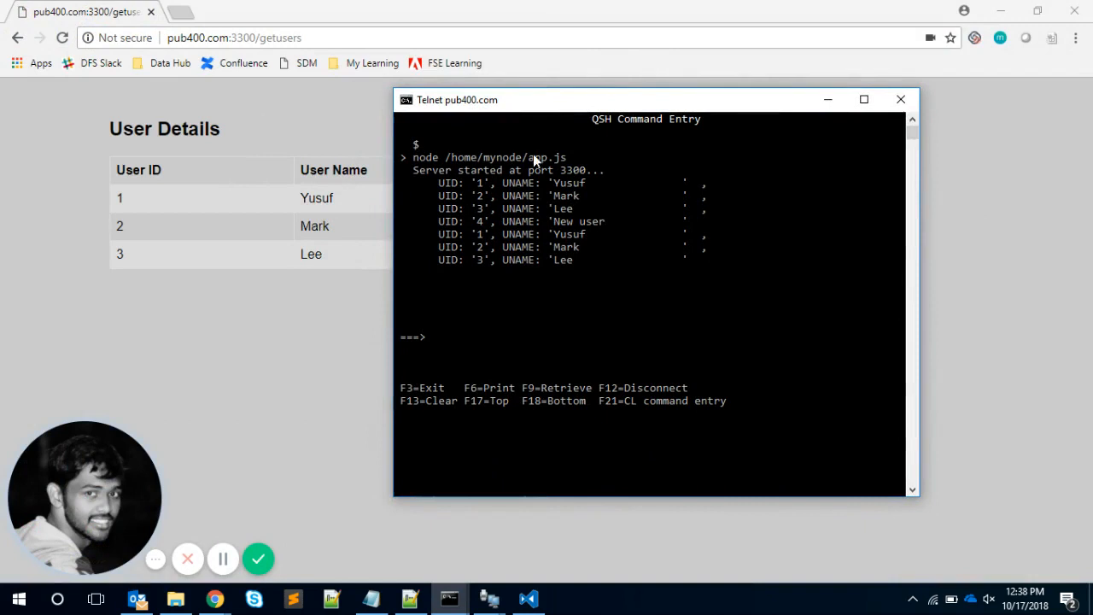
pyautogui.moveTo(546, 164)
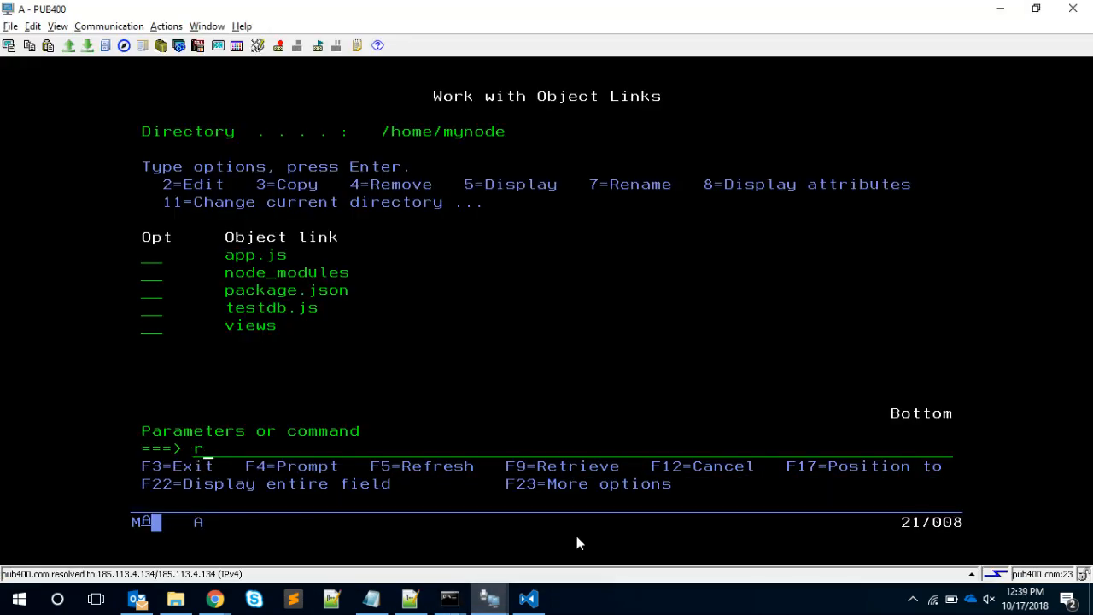
# Run UPDQRY on USERS1 and insert UID 4 with user name 'New User'.
pyautogui.write('unqry () users1')
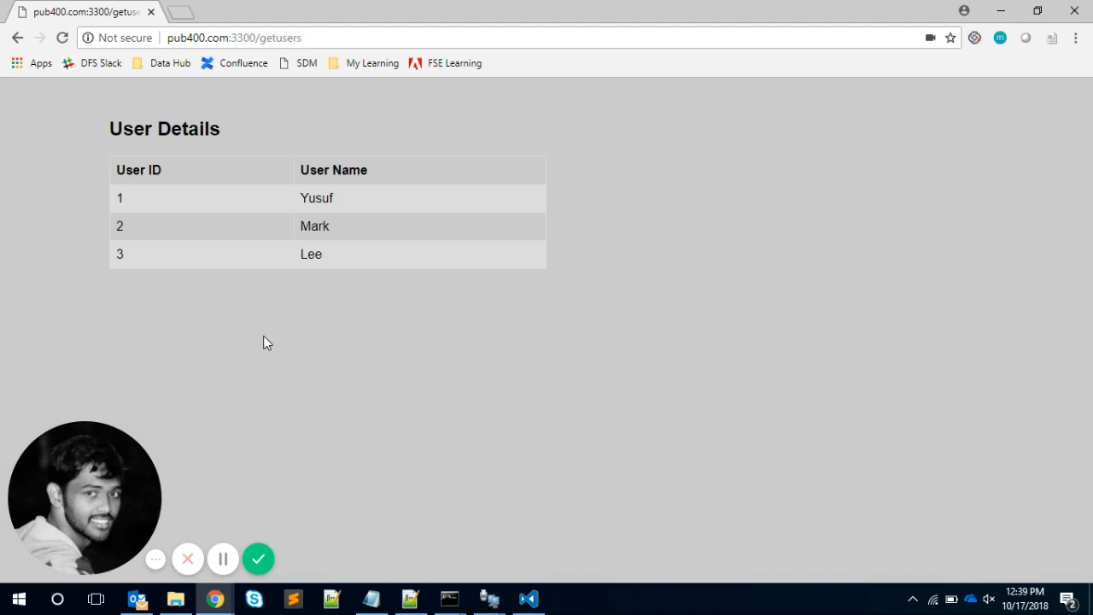
pyautogui.press('alt+tab')
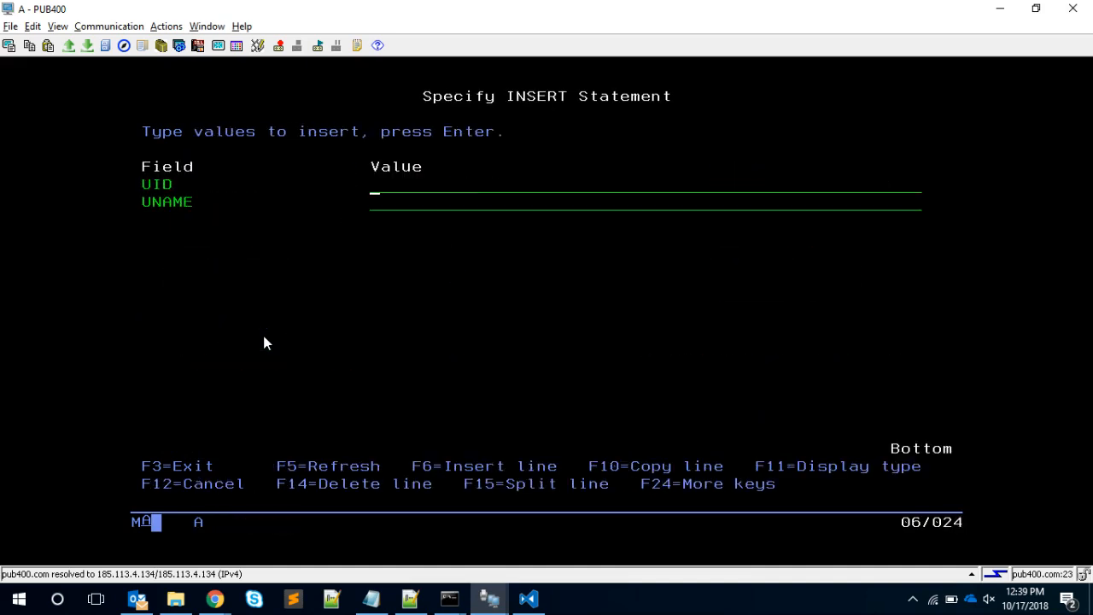
pyautogui.write("'Ne")
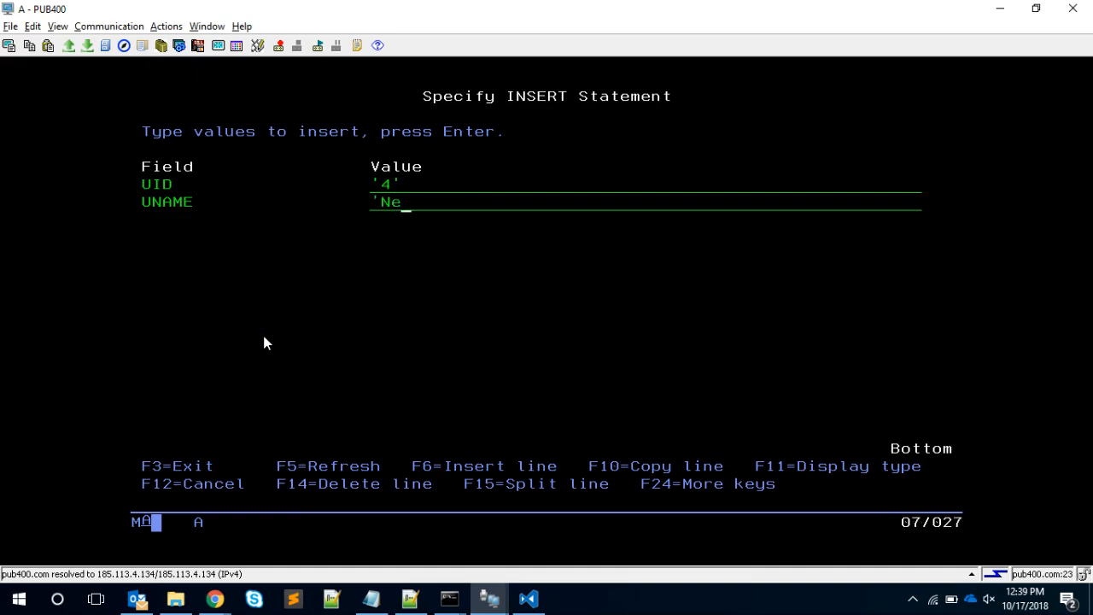
pyautogui.write('w Us')
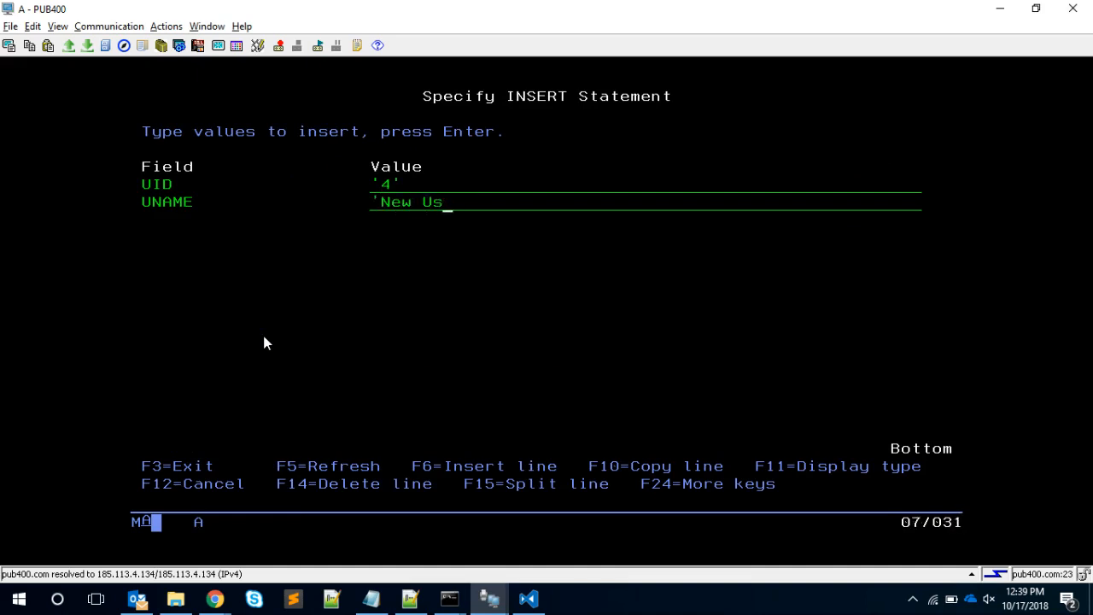
pyautogui.press('Enter')
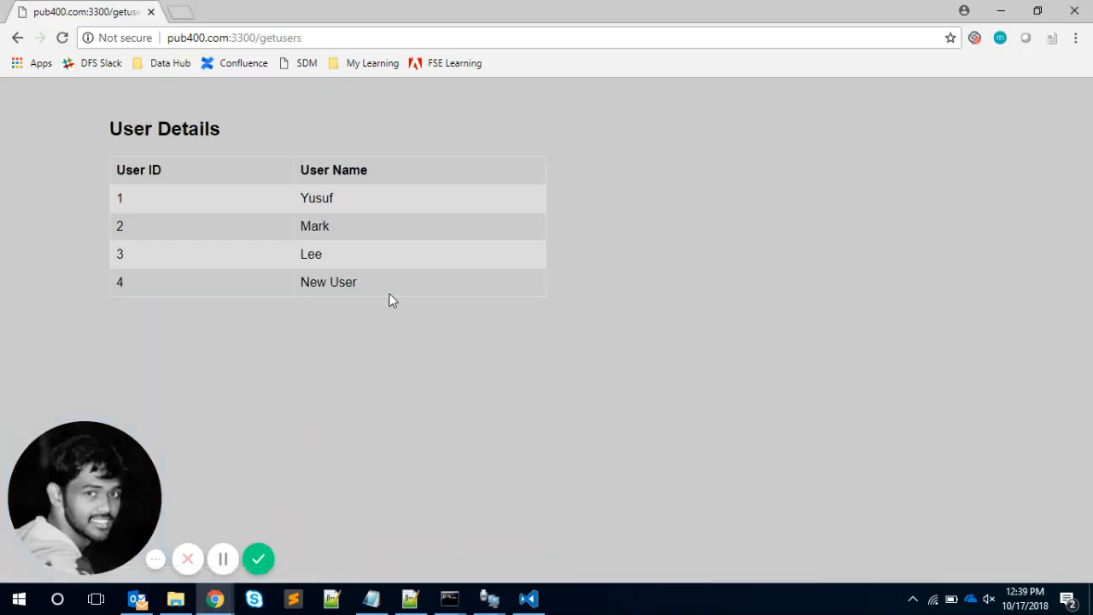
pyautogui.moveTo(377, 313)
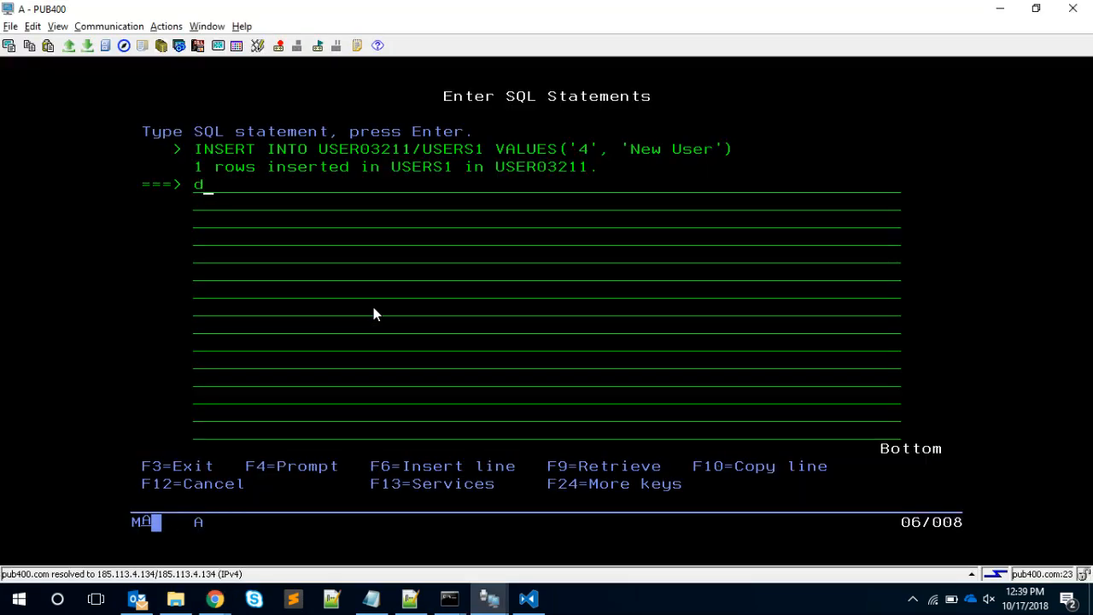
# Run DELETE FROM users1 WHERE uid = '2' in the SQL session.
pyautogui.write('elete from')
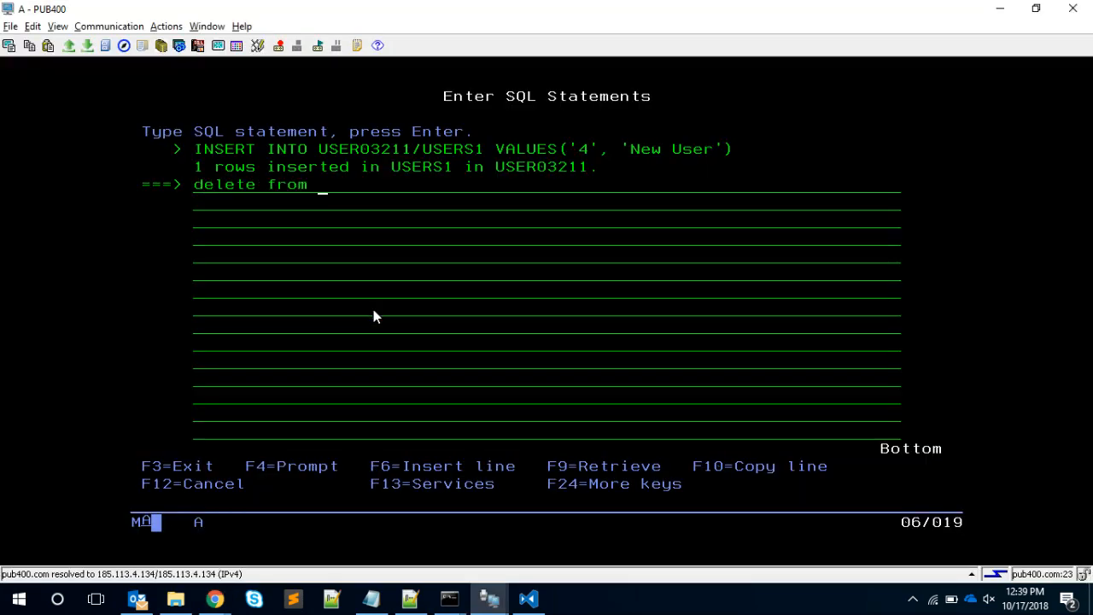
pyautogui.write('users1 where uid')
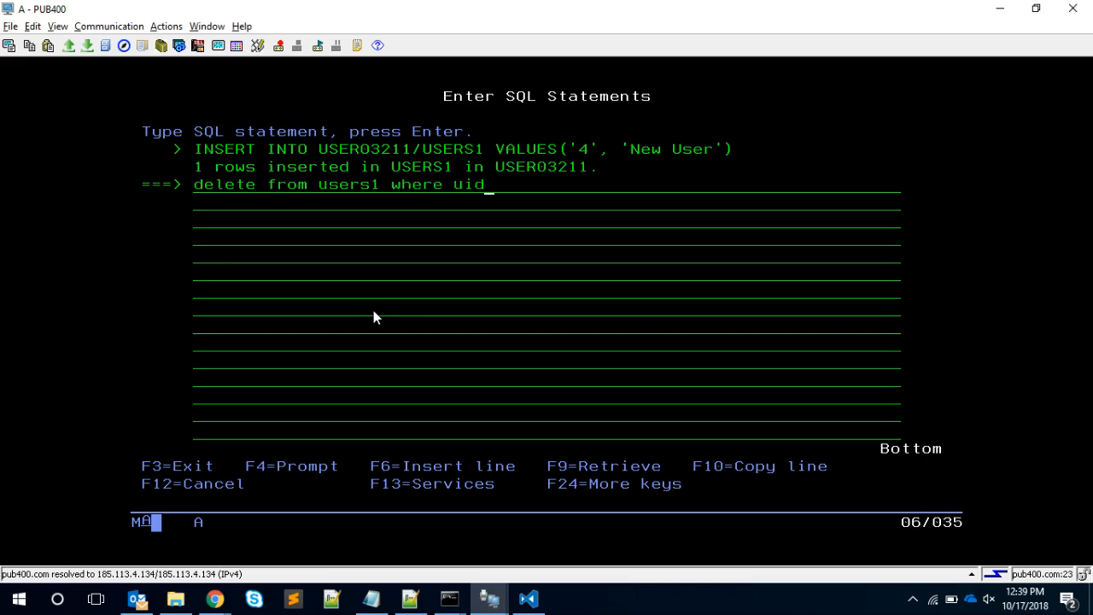
pyautogui.click(214, 597)
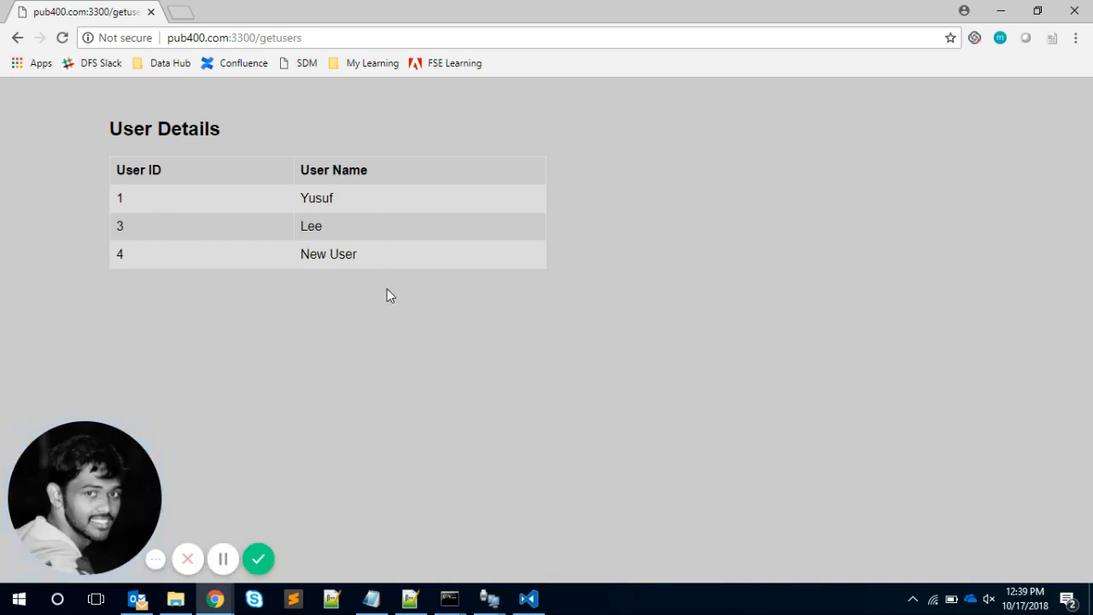
pyautogui.moveTo(387, 322)
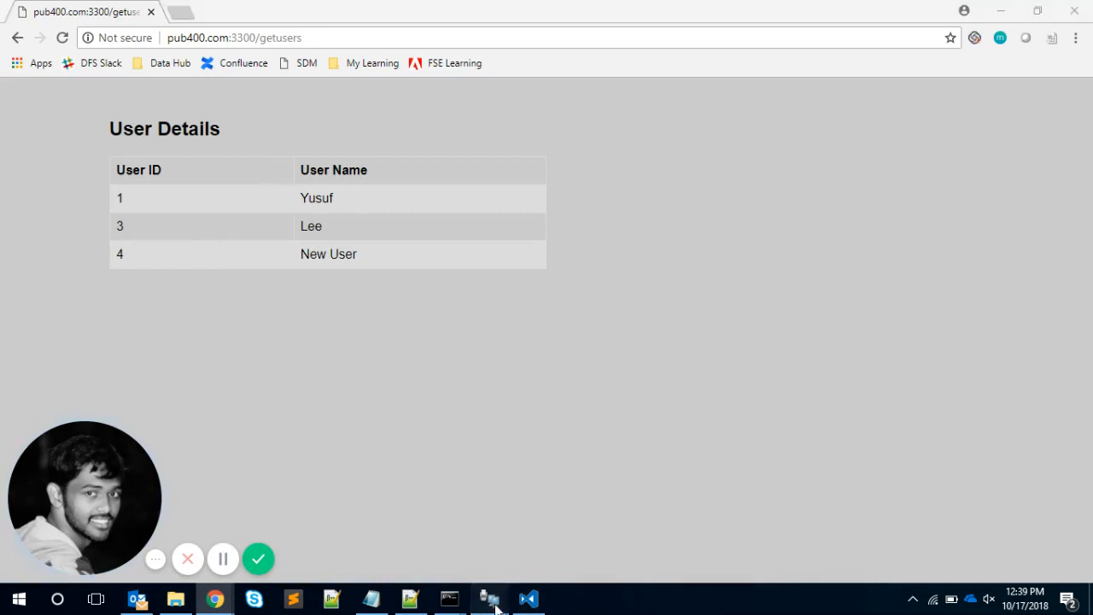
# Refresh pub400.com:3300/getusers to show Yusuf, Lee and New User.
pyautogui.click(489, 598)
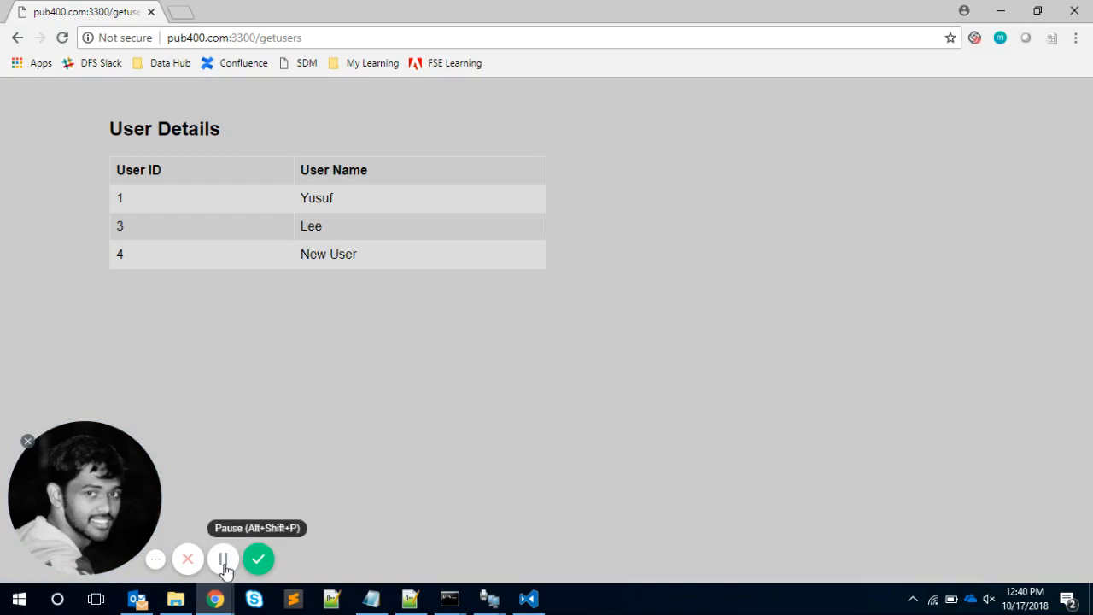
# Bring up app.js and place the cursor at the end of line 13.
pyautogui.click(528, 597)
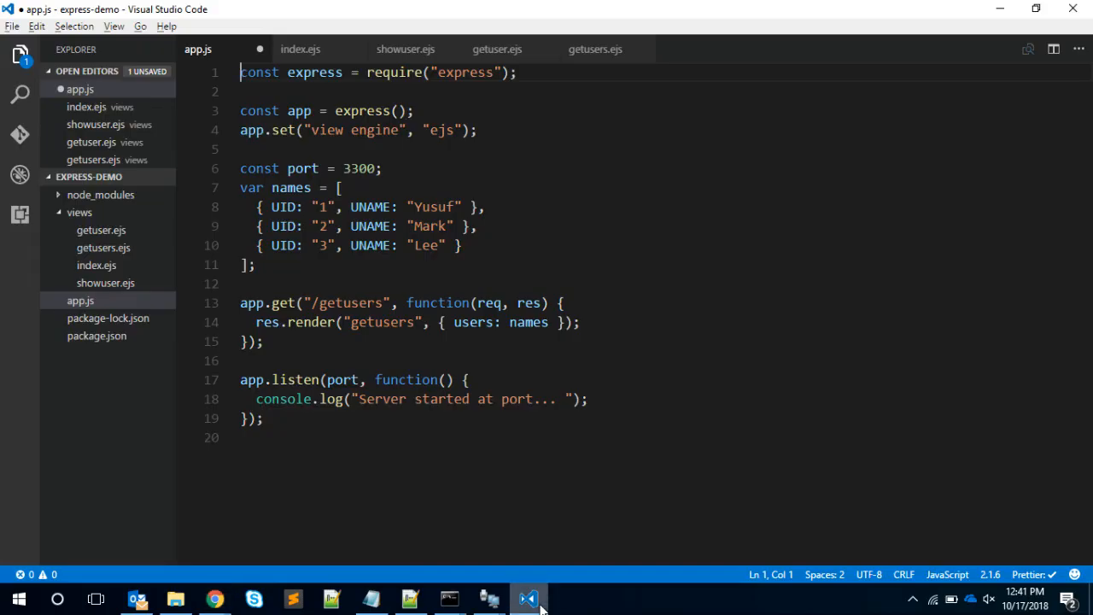
pyautogui.click(564, 302)
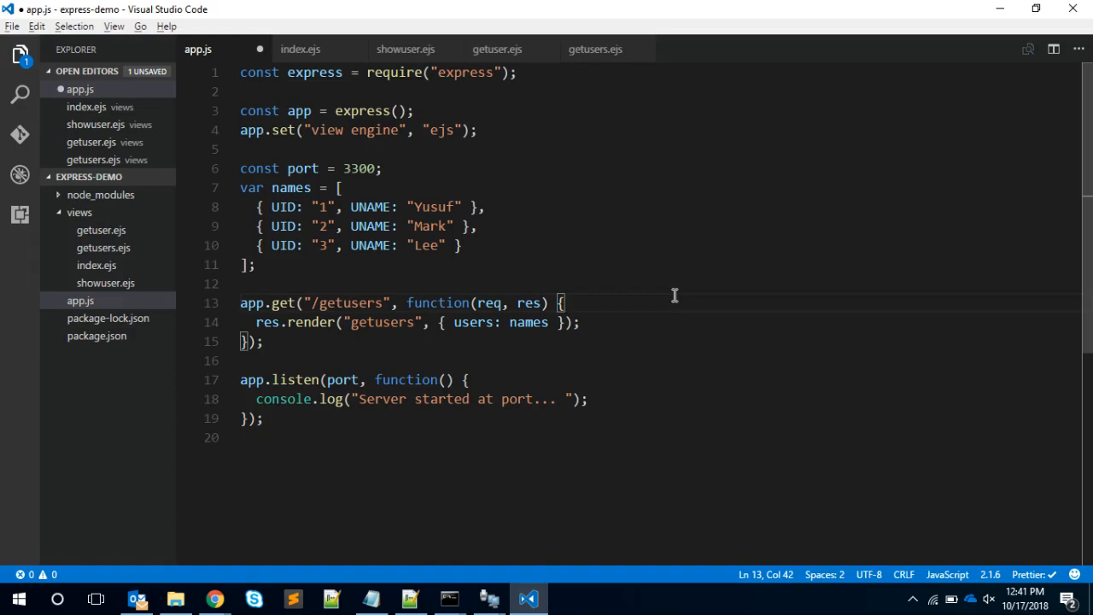
pyautogui.moveTo(446, 93)
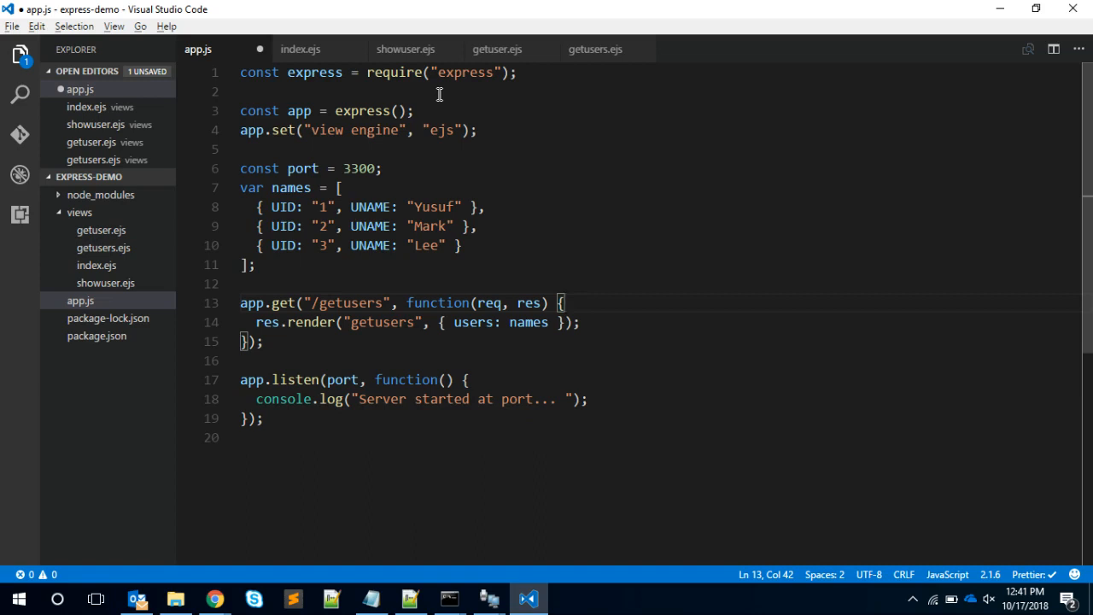
pyautogui.moveTo(370, 138)
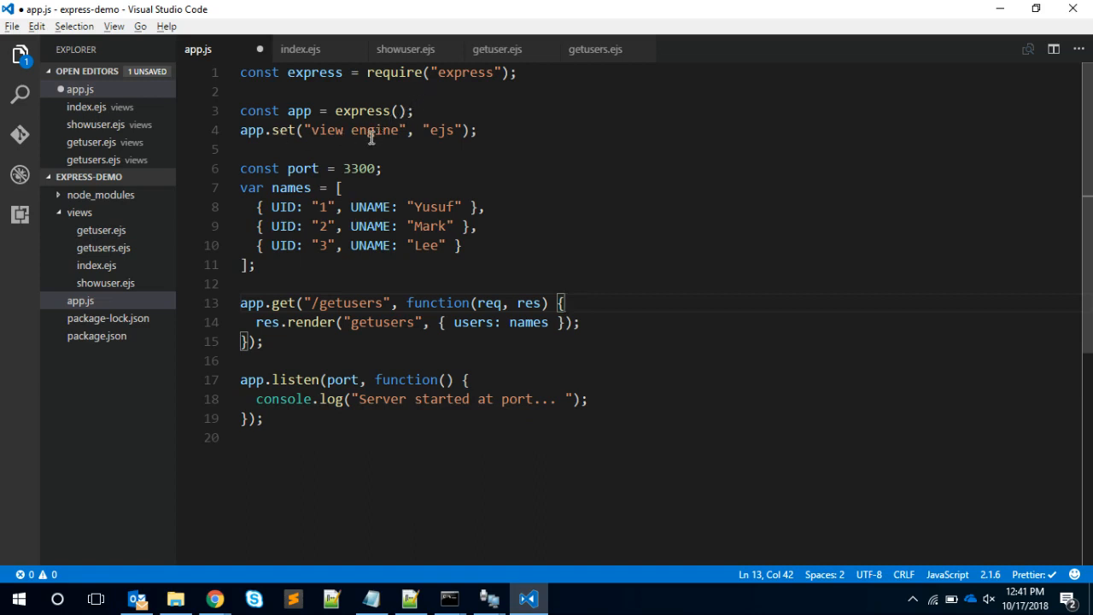
pyautogui.moveTo(364, 150)
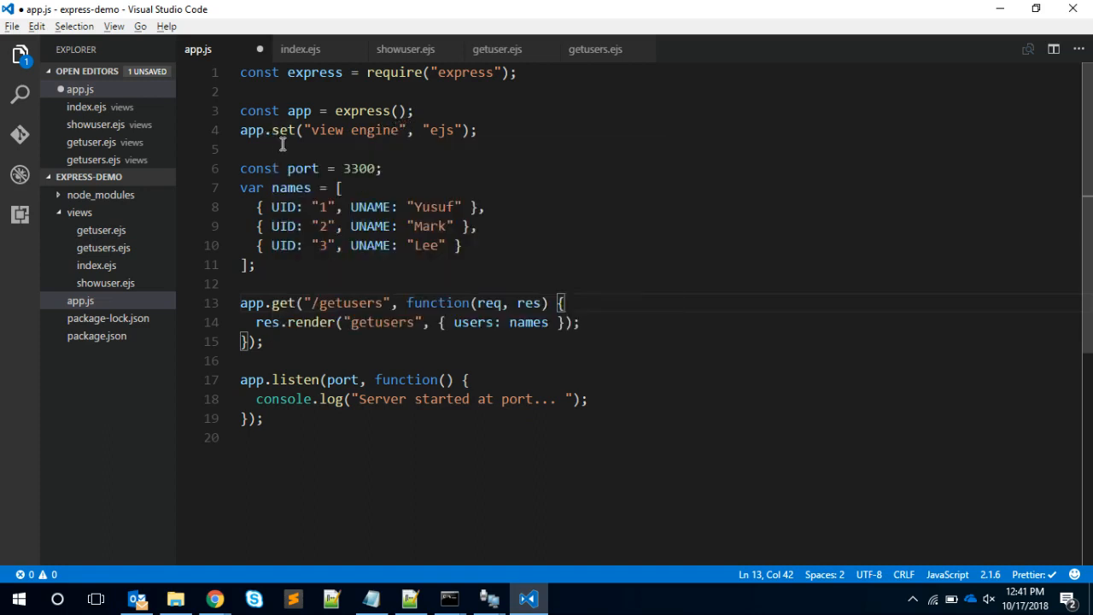
pyautogui.moveTo(403, 136)
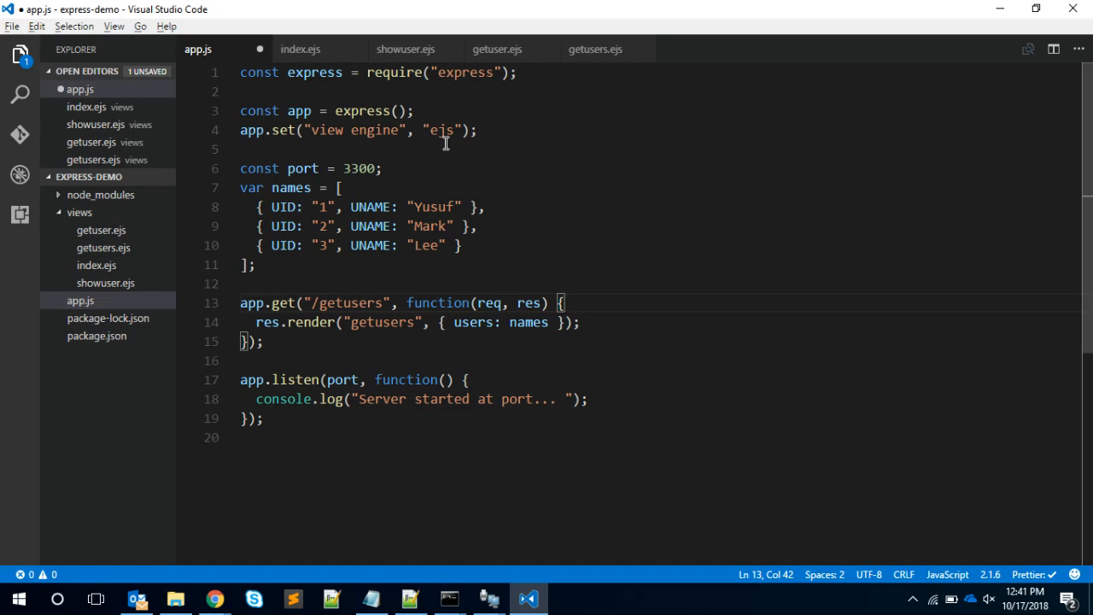
pyautogui.moveTo(404, 170)
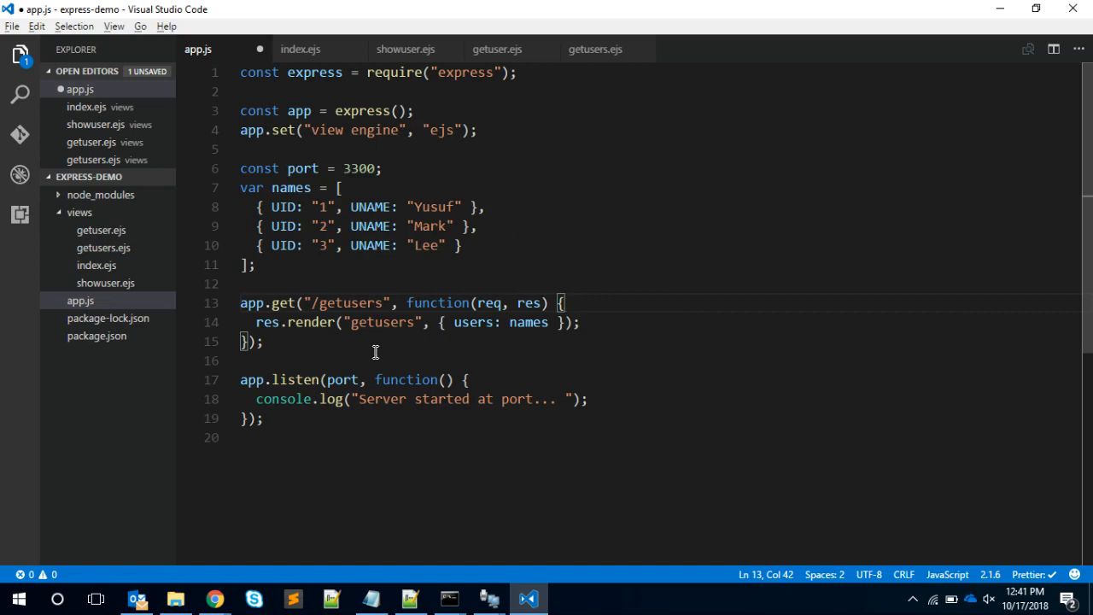
pyautogui.moveTo(385, 355)
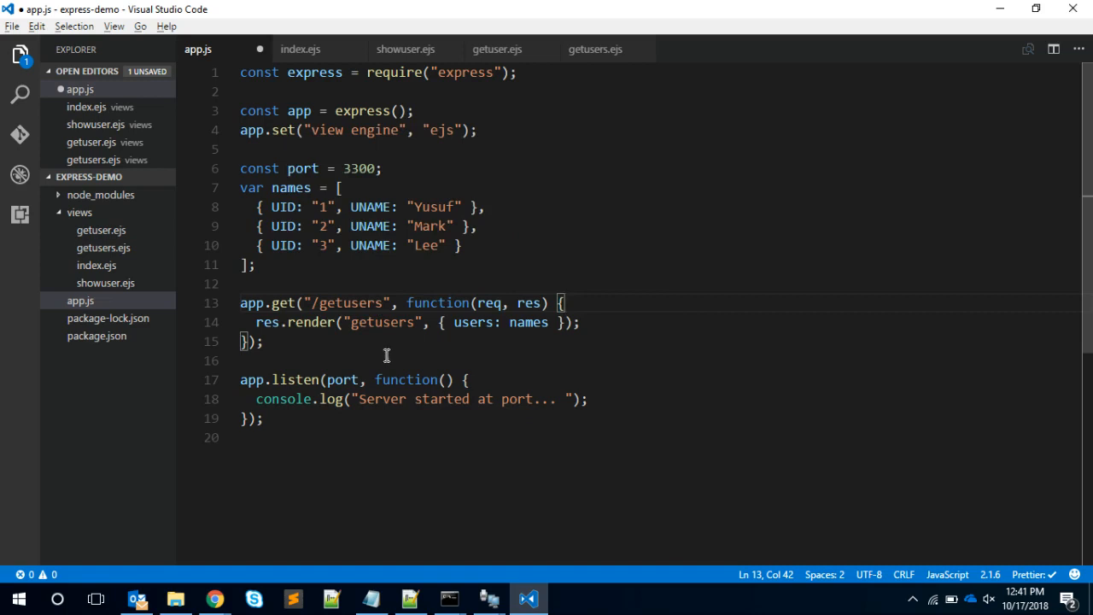
pyautogui.moveTo(297, 340)
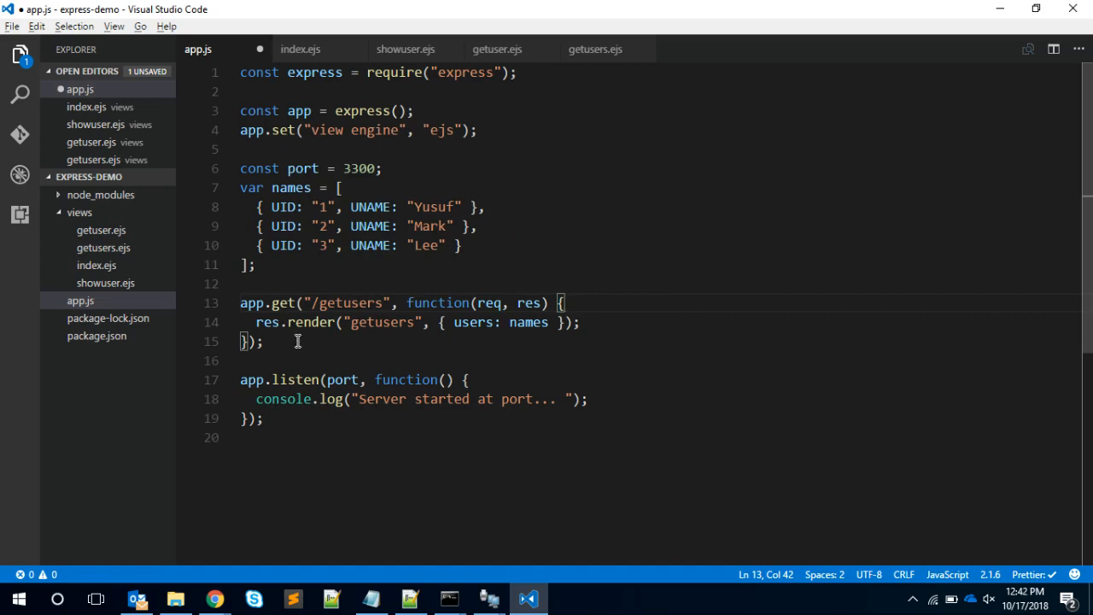
pyautogui.moveTo(306, 344)
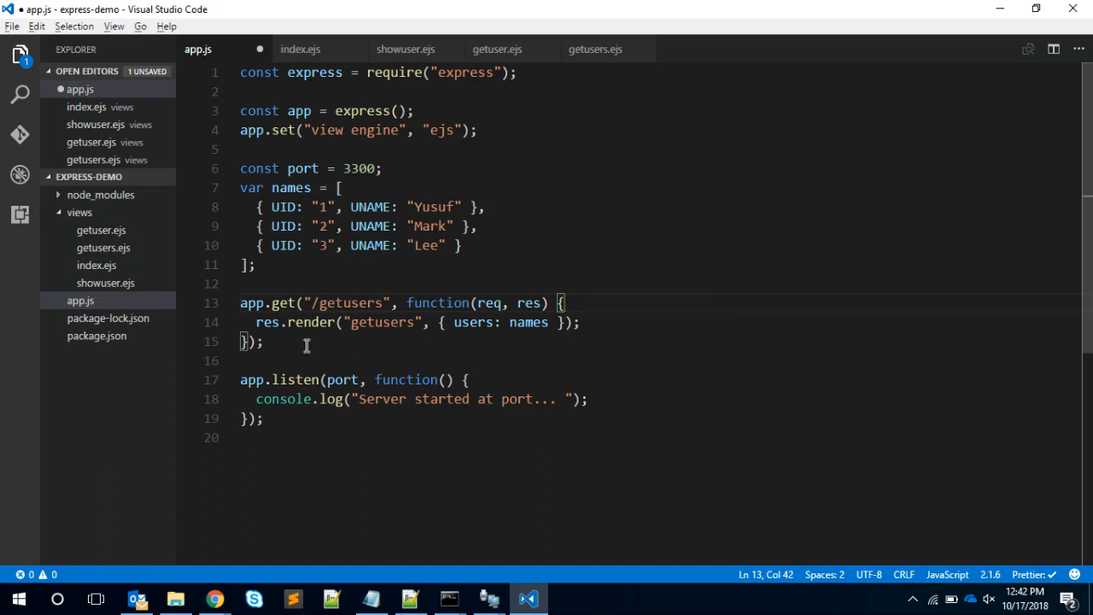
pyautogui.moveTo(369, 340)
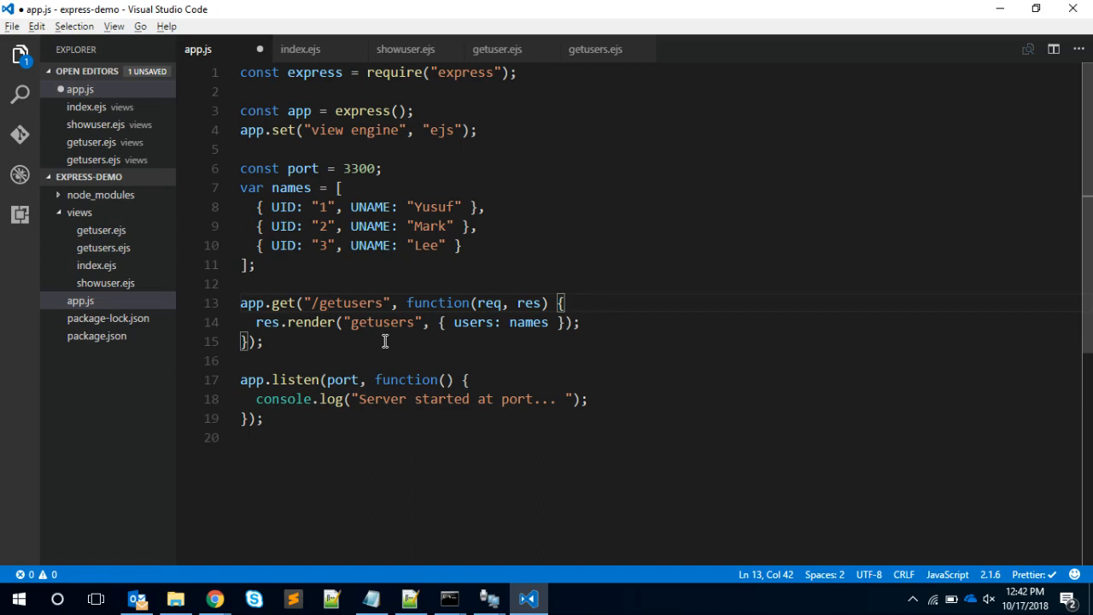
pyautogui.moveTo(293, 341)
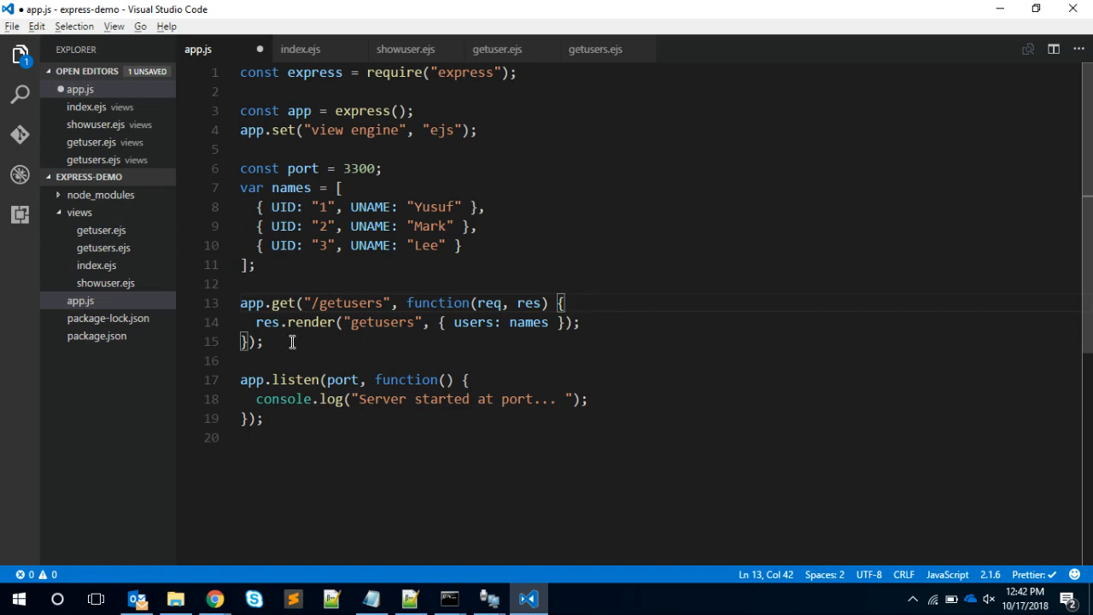
pyautogui.moveTo(312, 339)
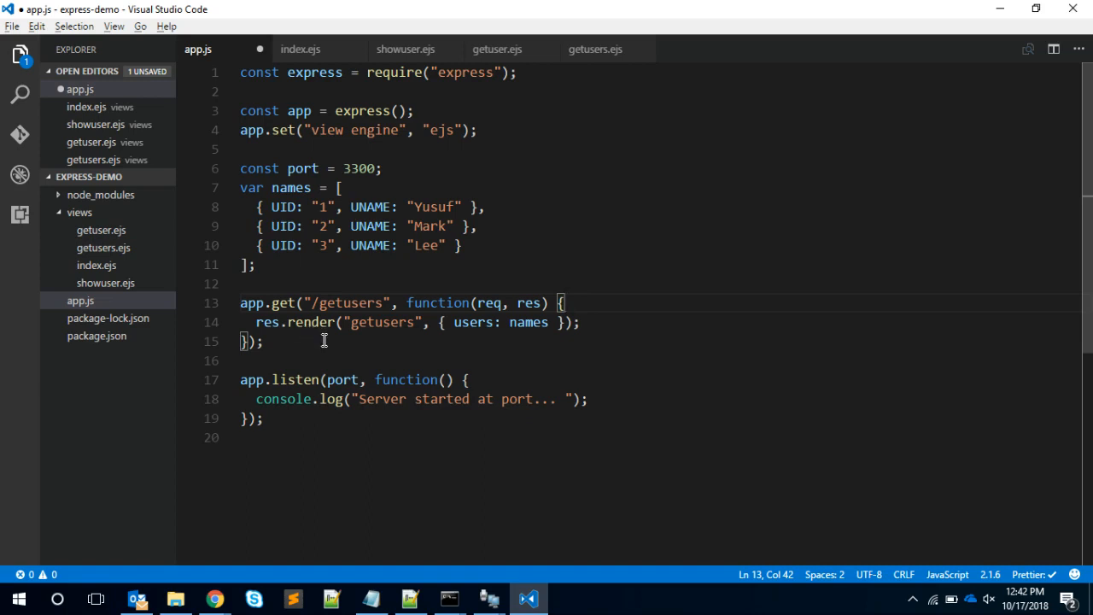
pyautogui.moveTo(378, 347)
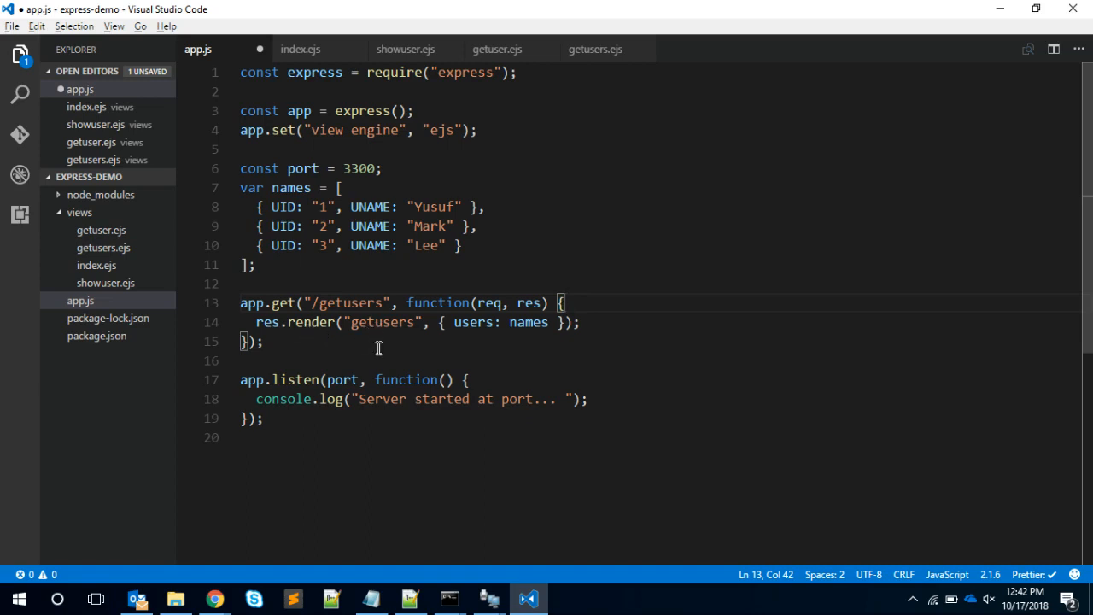
pyautogui.moveTo(398, 335)
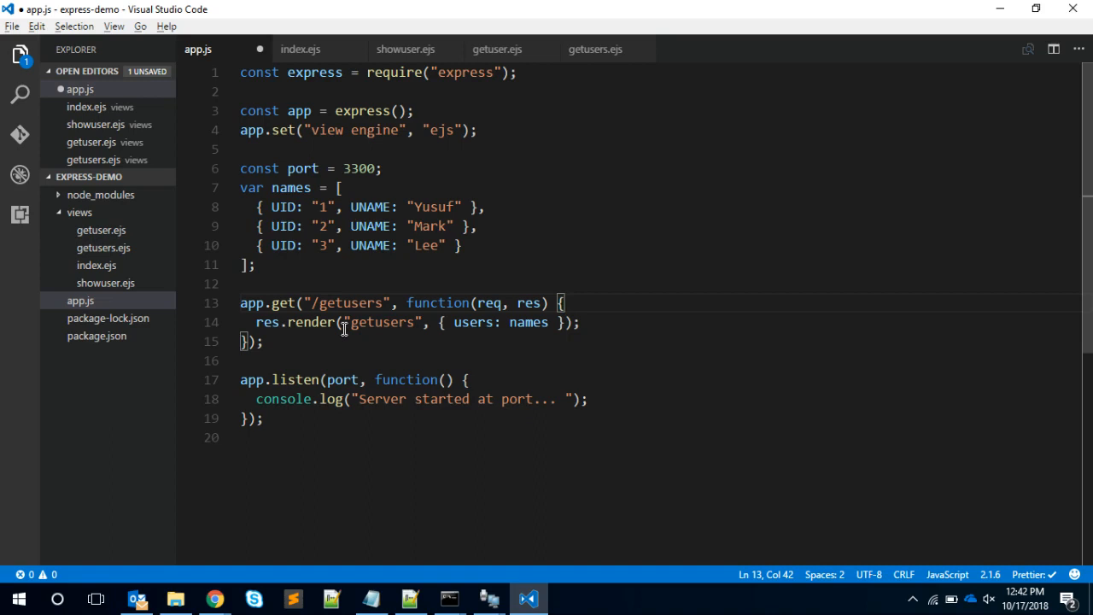
pyautogui.moveTo(80, 300)
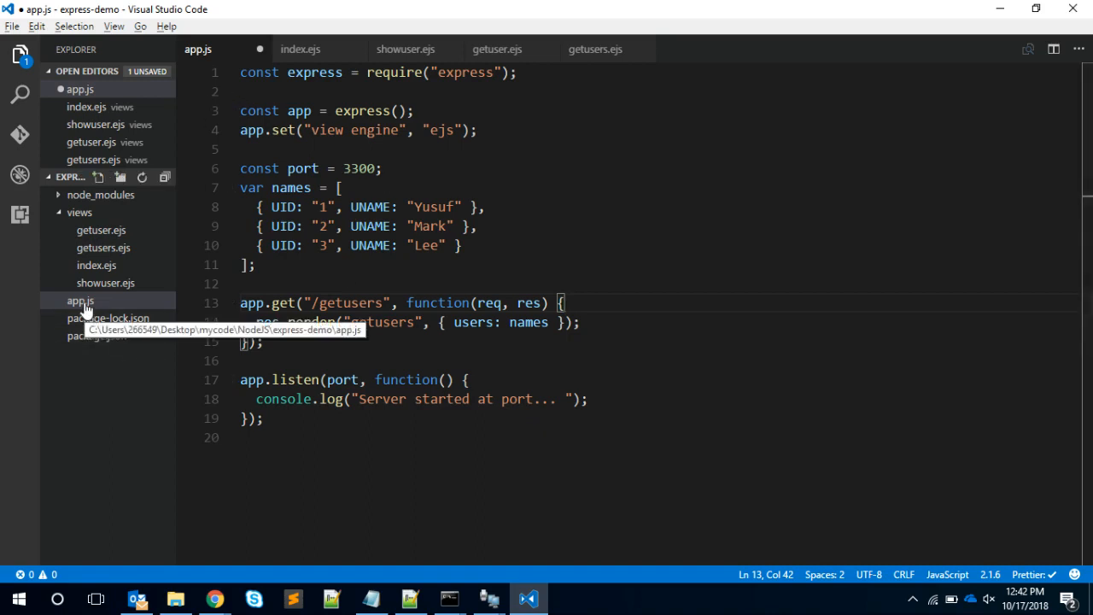
pyautogui.moveTo(101, 230)
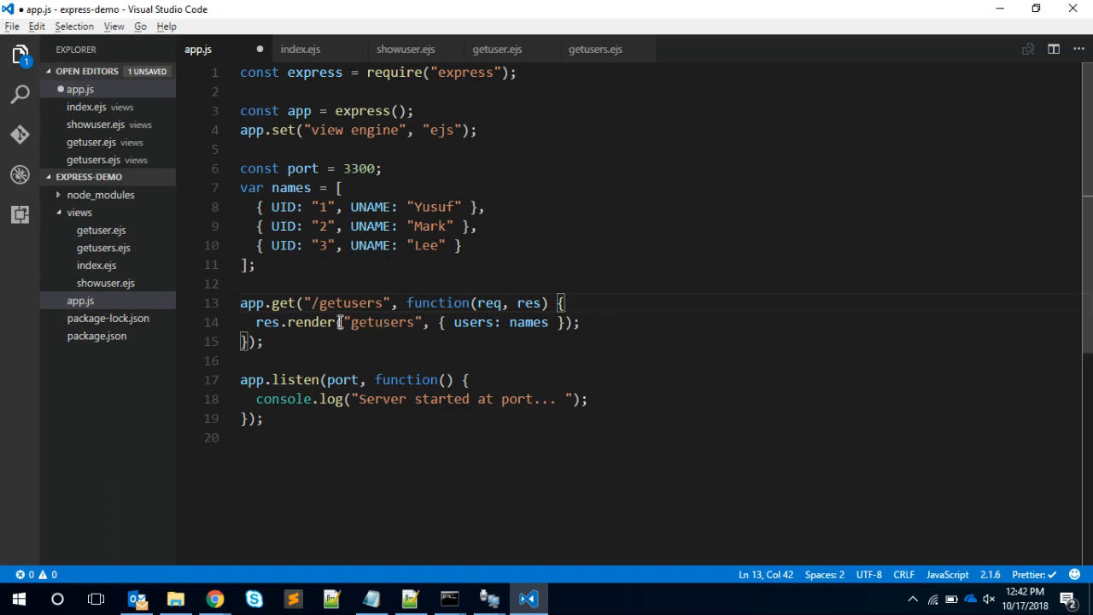
pyautogui.moveTo(102, 247)
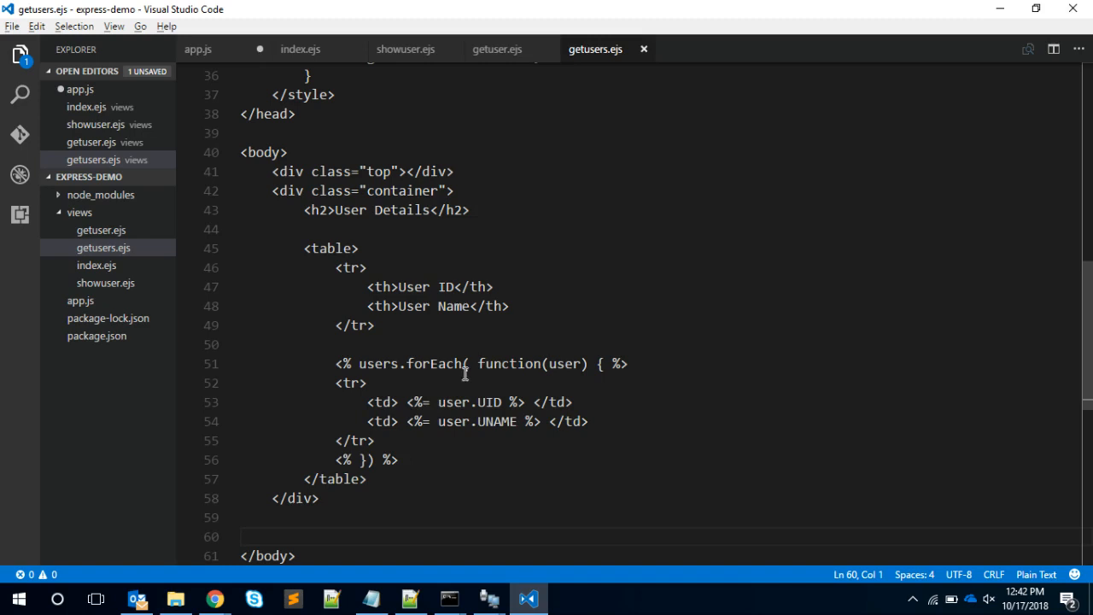
# Highlight the 'users' variable in the getusers.ejs forEach loop.
pyautogui.doubleClick(379, 363)
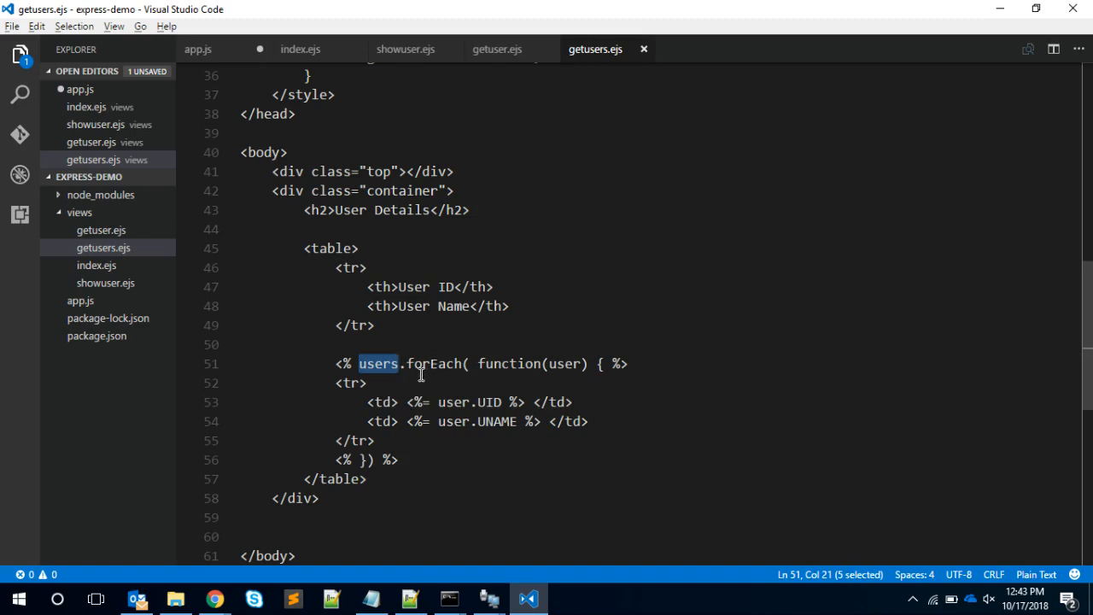
pyautogui.moveTo(468, 402)
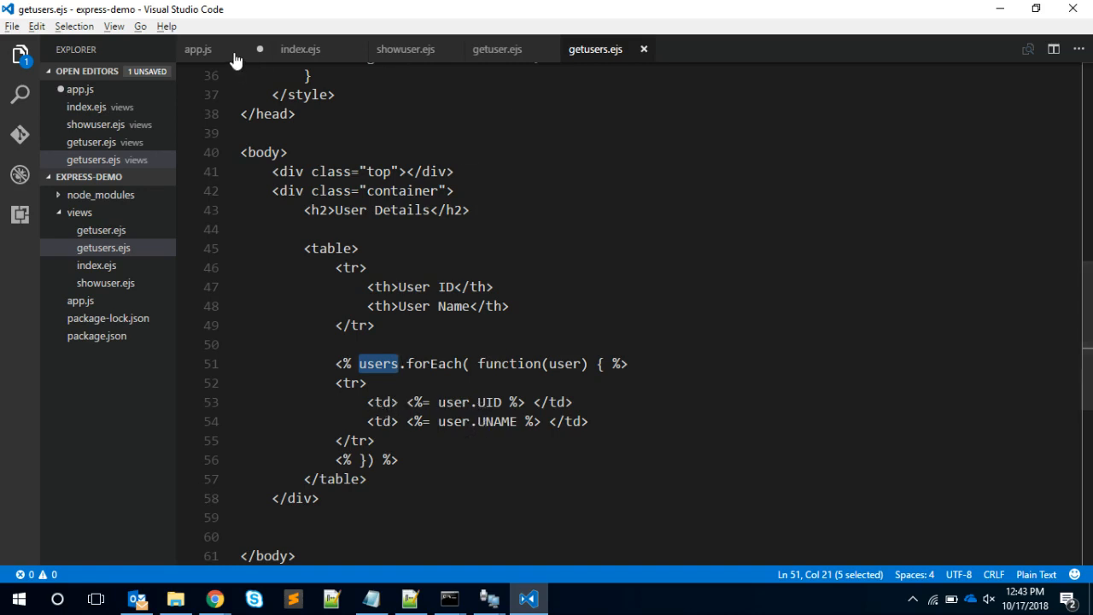
# In app.js, highlight the 'users' key passed to res.render for getusers.
pyautogui.click(197, 48)
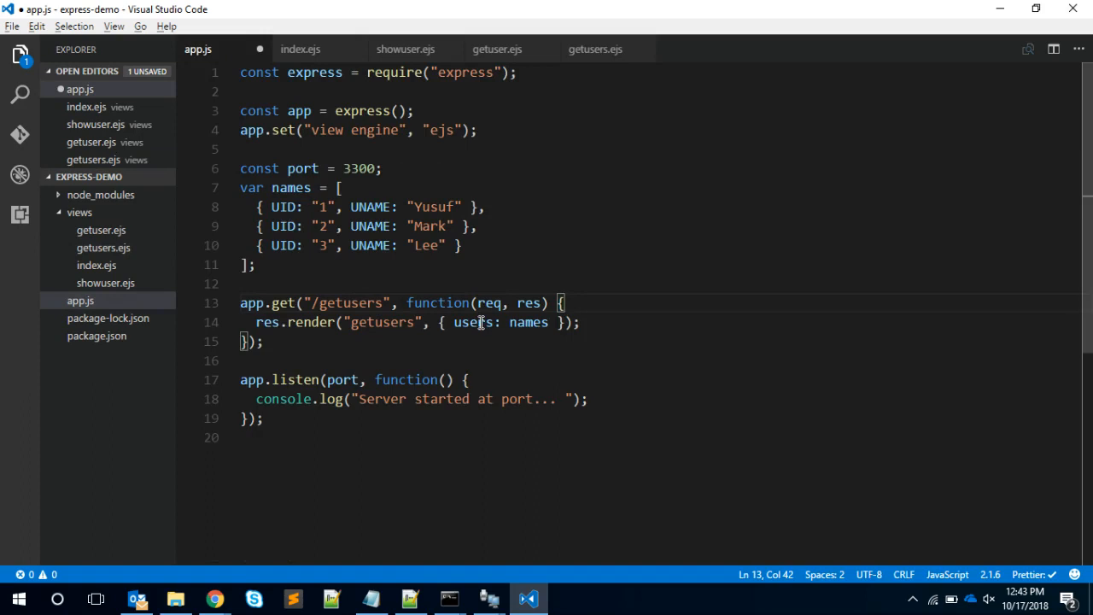
pyautogui.doubleClick(472, 322)
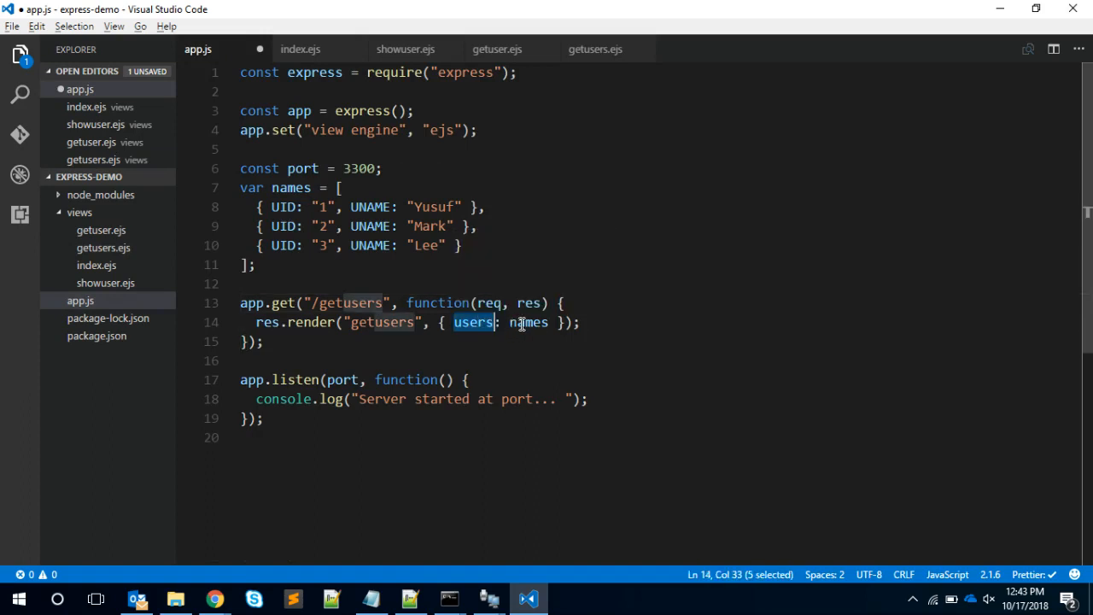
pyautogui.click(483, 322)
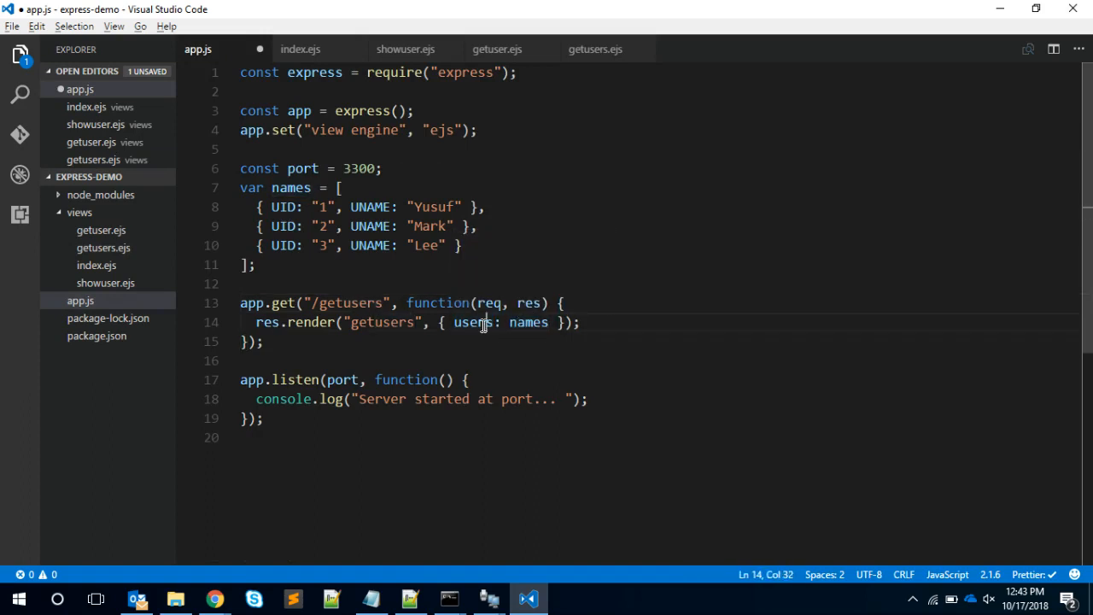
pyautogui.doubleClick(473, 322)
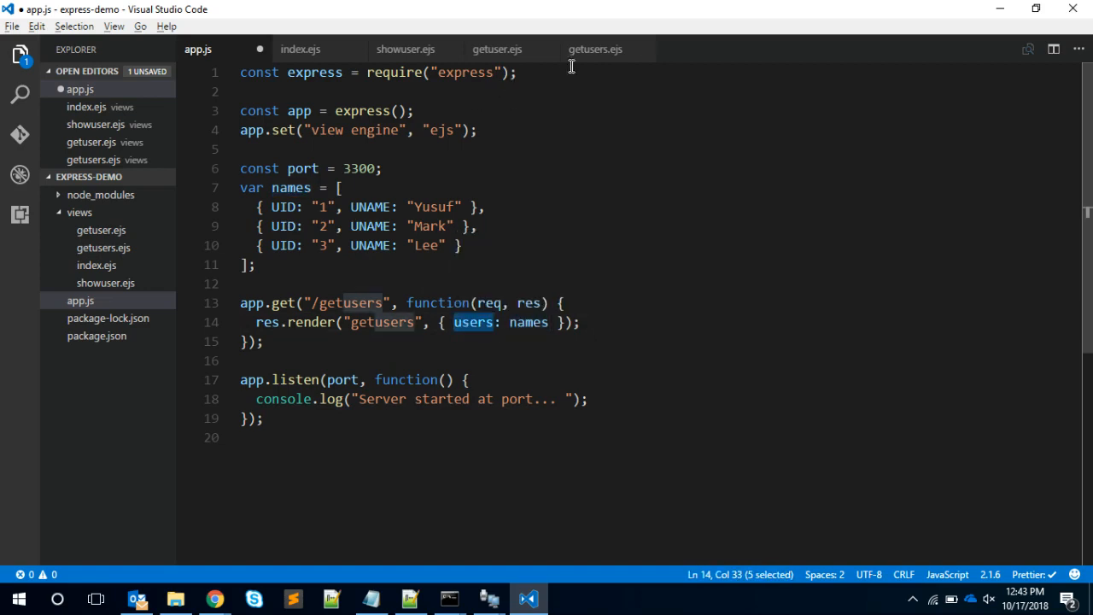
pyautogui.click(595, 49)
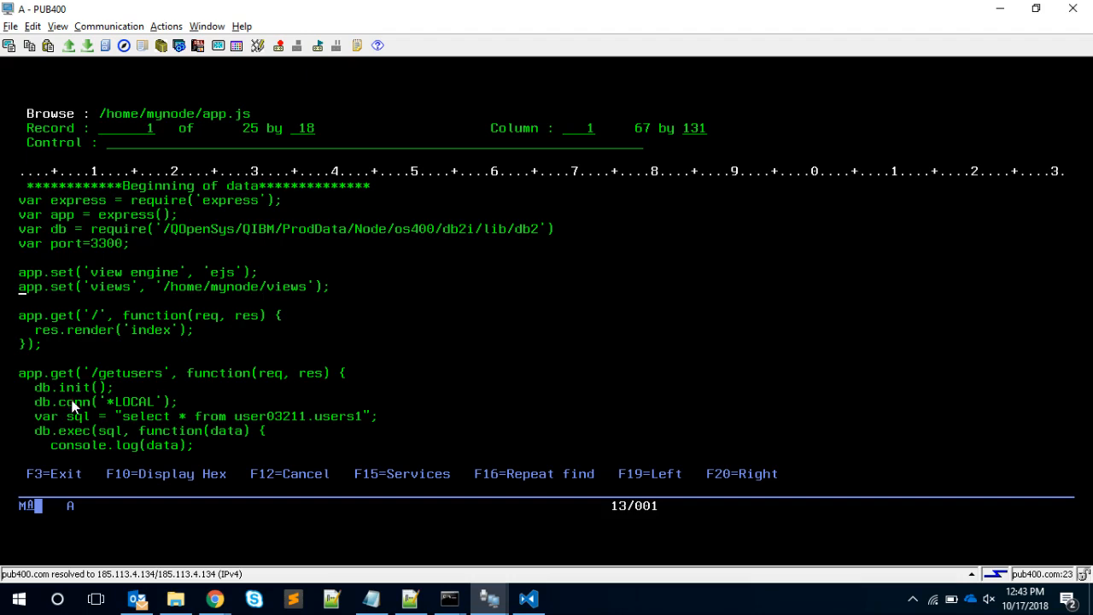
pyautogui.moveTo(88, 410)
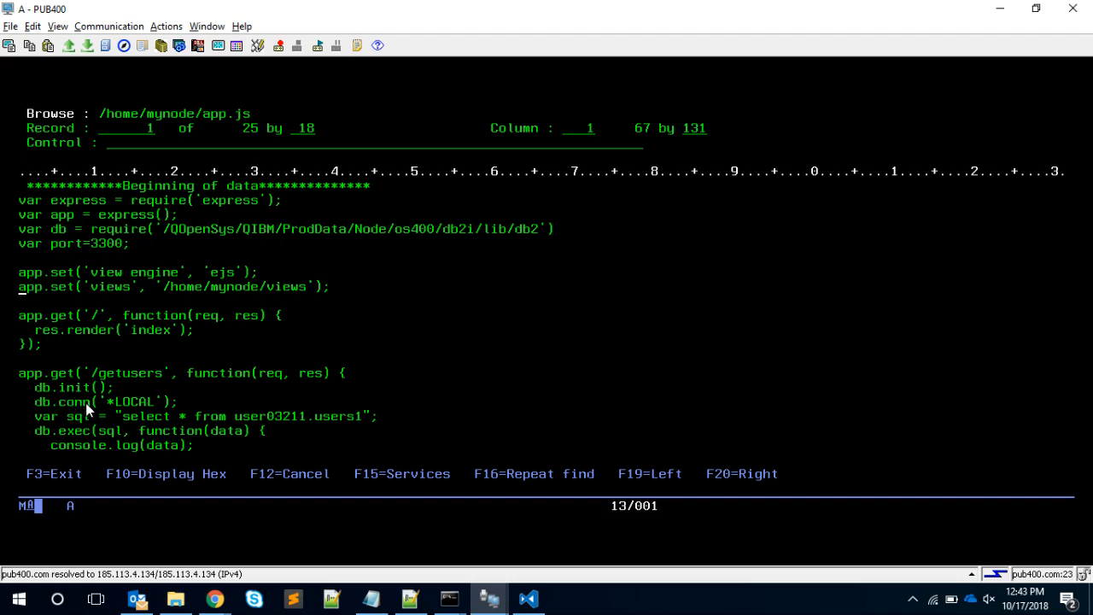
pyautogui.moveTo(128, 417)
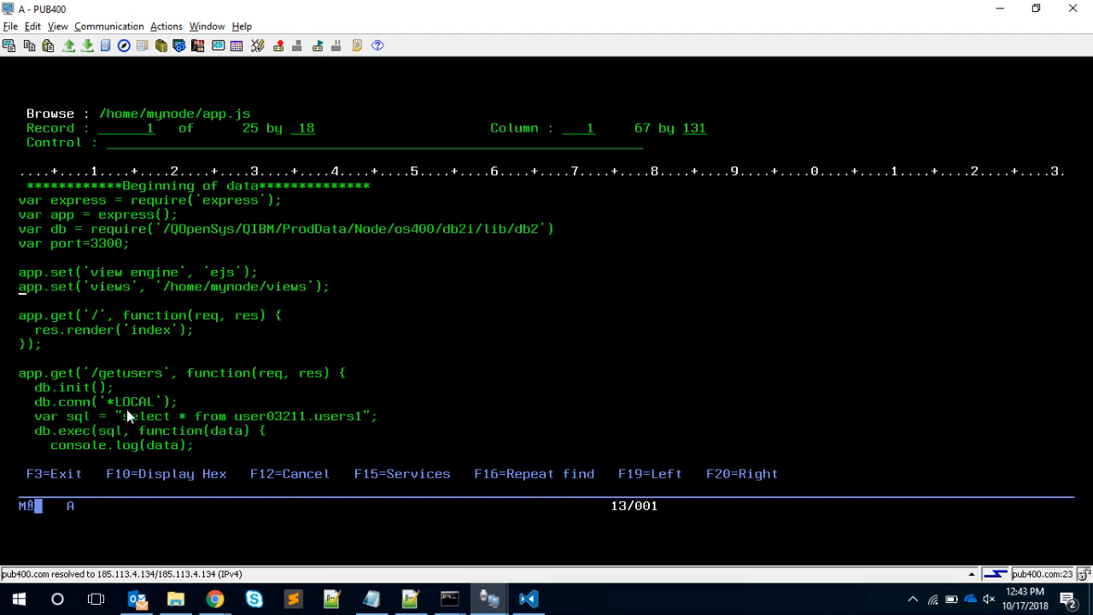
pyautogui.moveTo(105, 413)
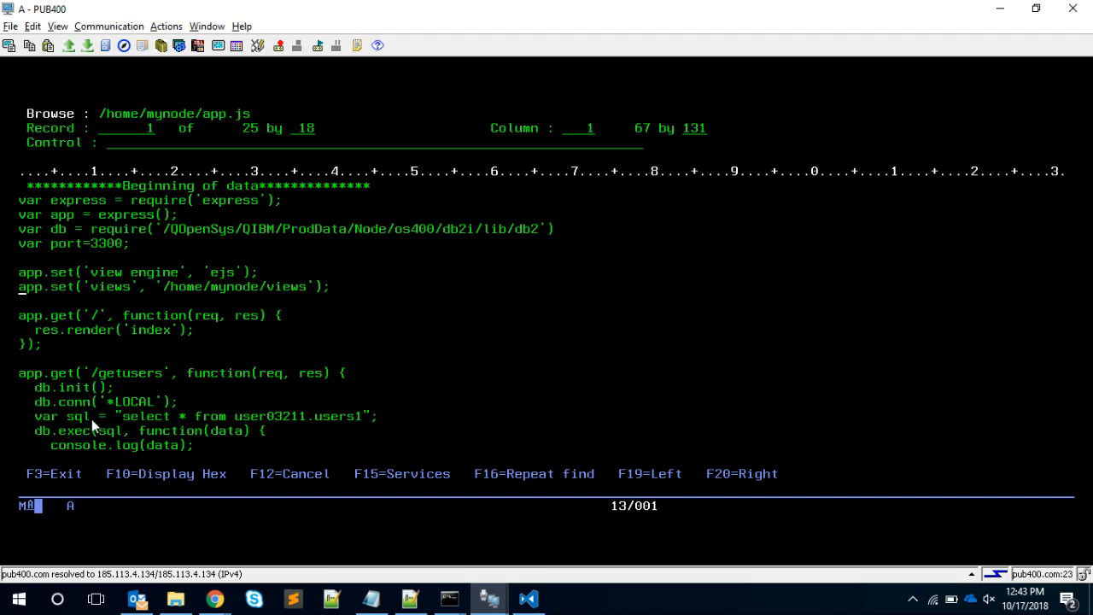
pyautogui.moveTo(288, 432)
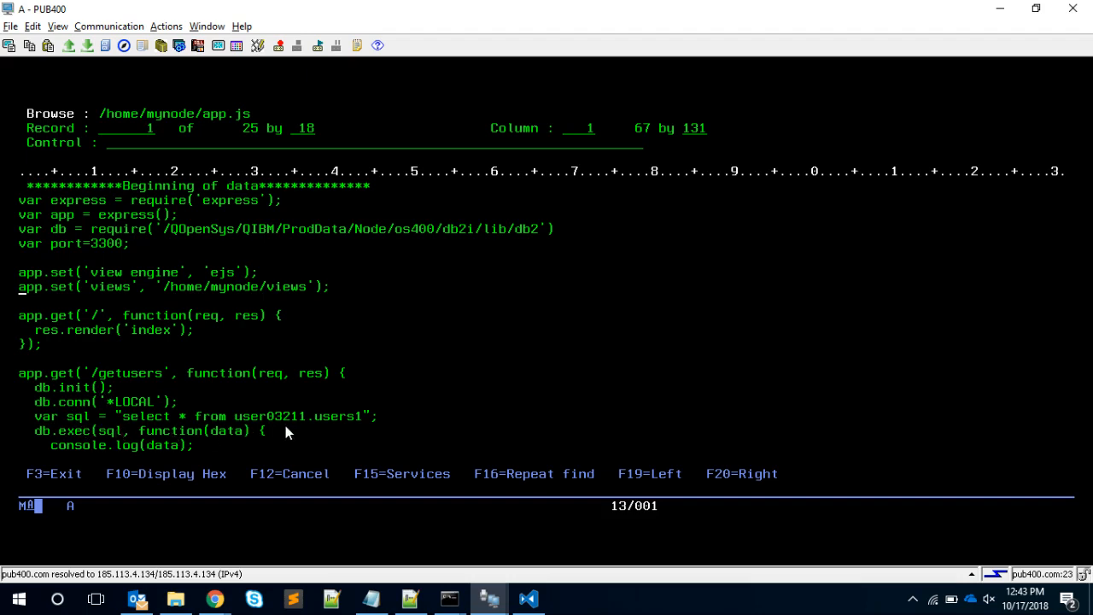
pyautogui.moveTo(188, 444)
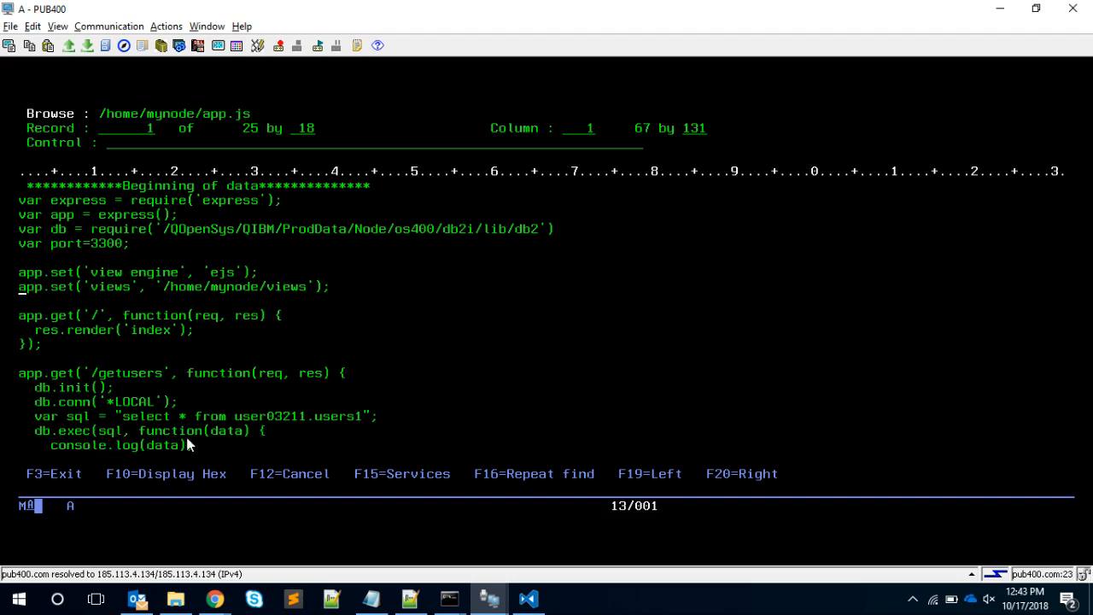
# Scroll through /home/mynode/app.js to the /getusers route rendering getusers.
pyautogui.scroll(-3)
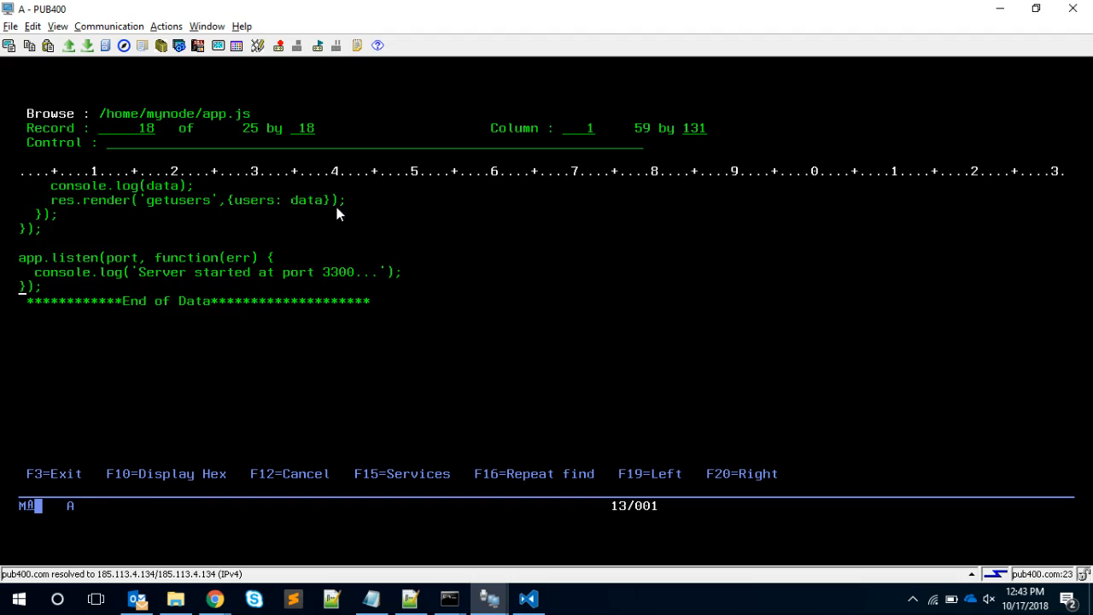
pyautogui.moveTo(261, 214)
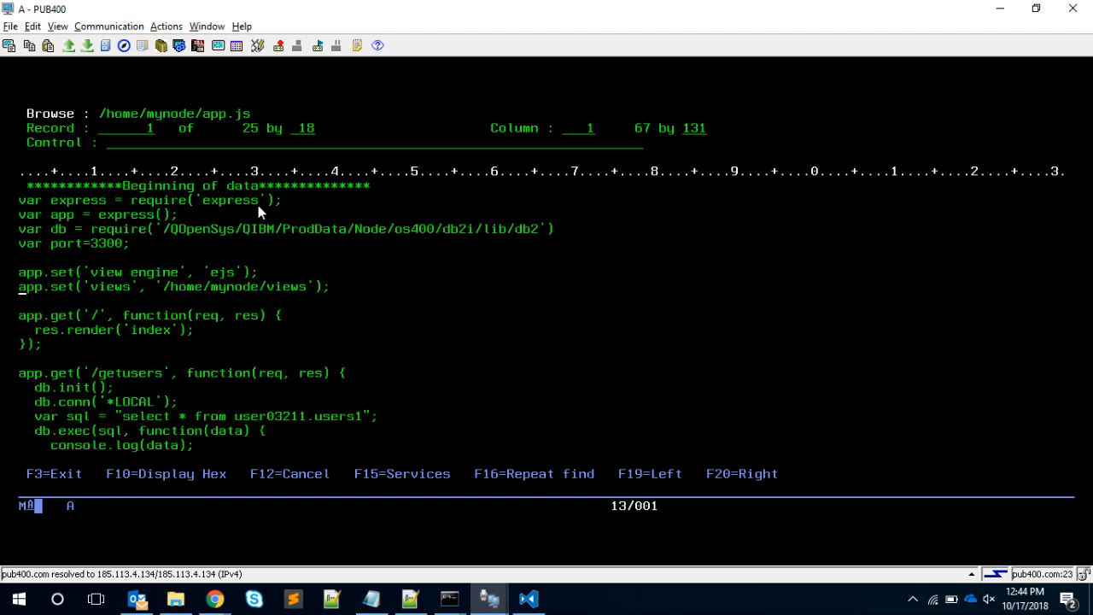
pyautogui.moveTo(341, 249)
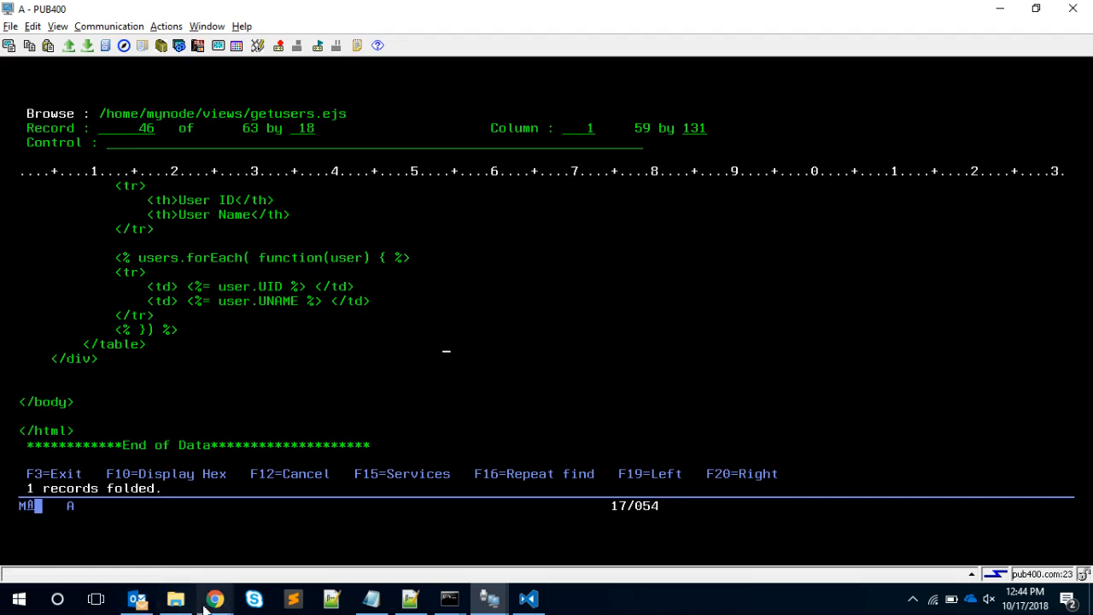
# Switch to Chrome's getusers page listing Yusuf, Lee and New User.
pyautogui.click(214, 599)
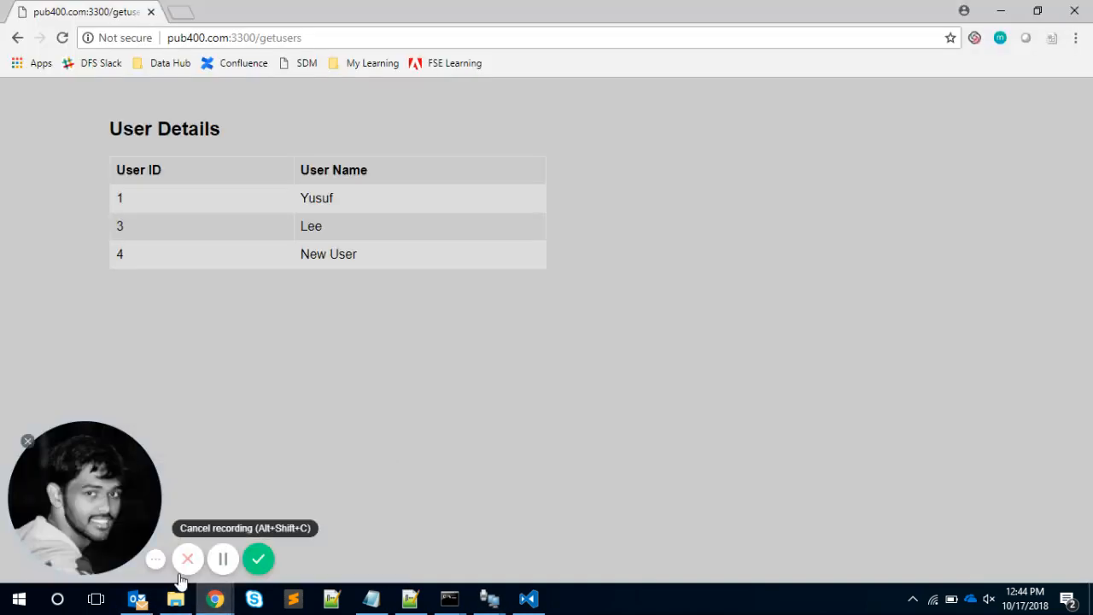